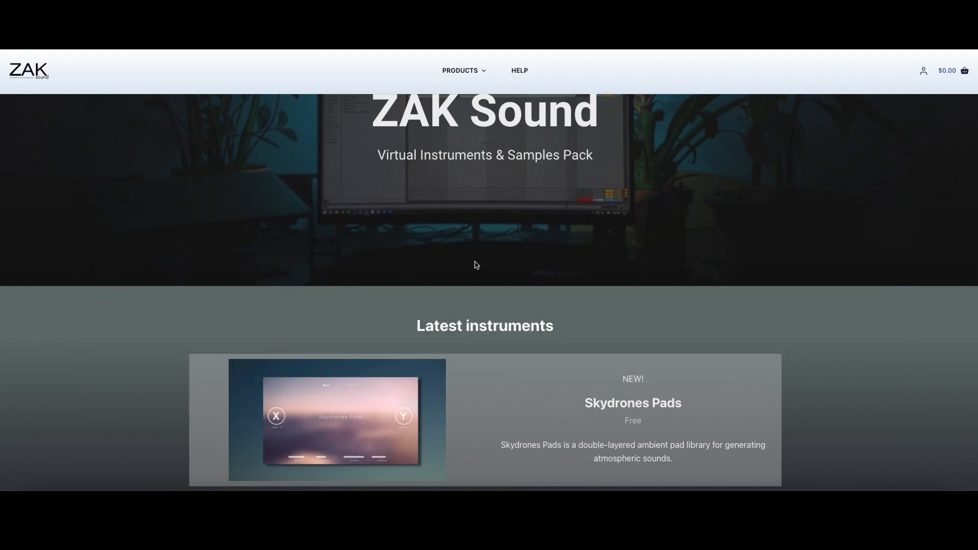
mouse_move(184, 157)
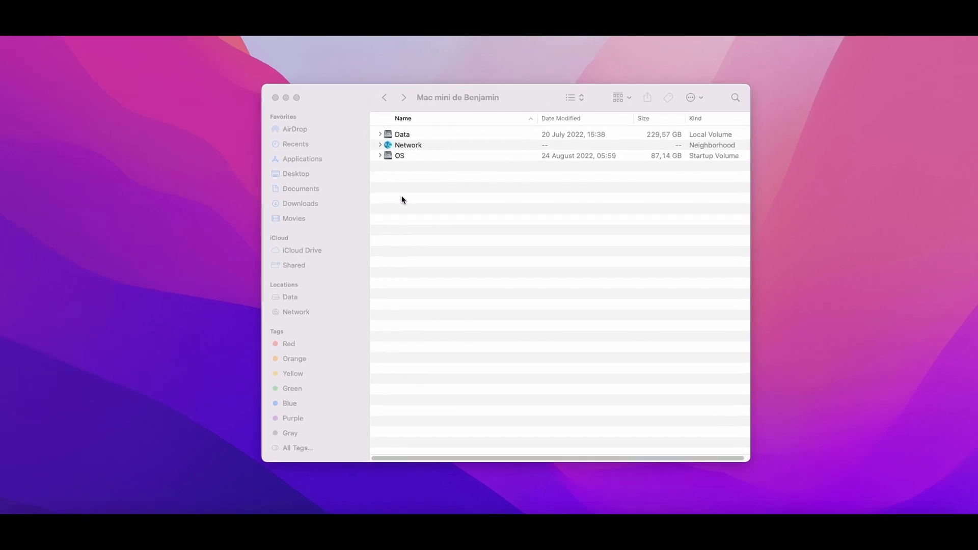
Navigate from the OS volume through Users into Native Instruments' User Content Kontakt folder
double_click(400, 155)
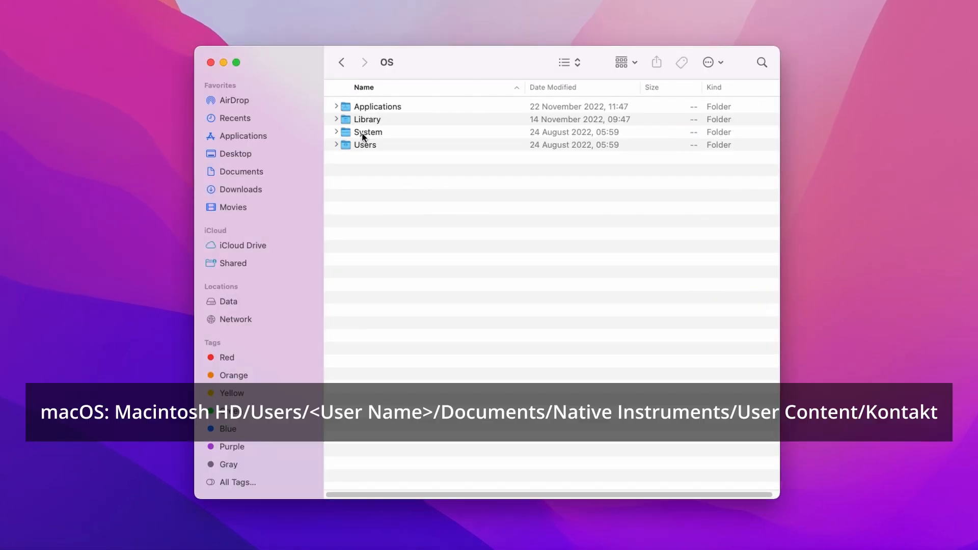
double_click(365, 144)
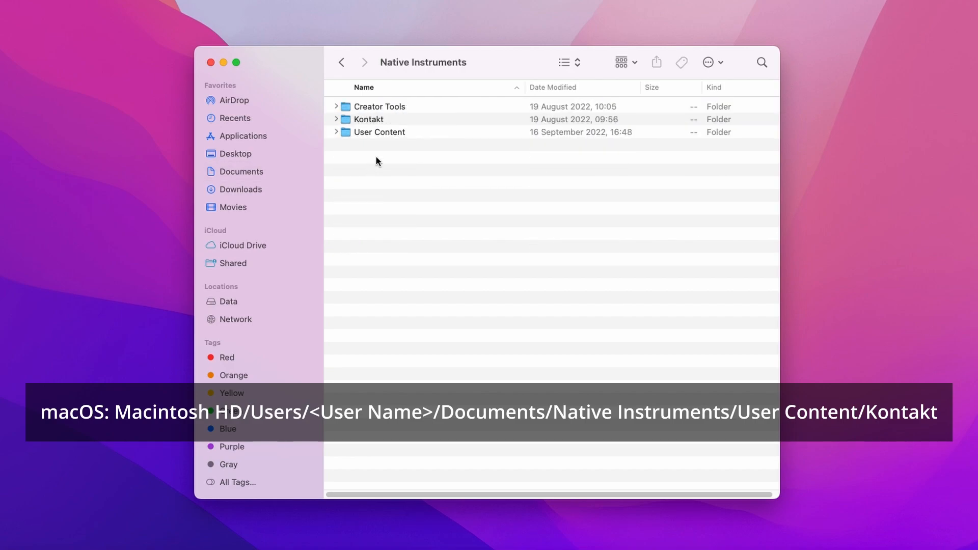
double_click(367, 119)
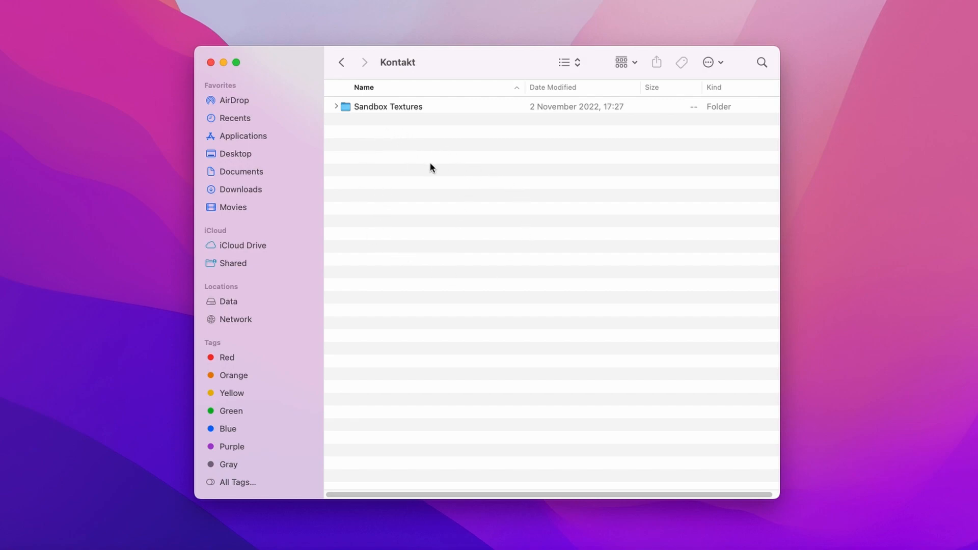
Create a folder named 'Skydrones Pads' beside Sandbox Textures and go into it
right_click(430, 167)
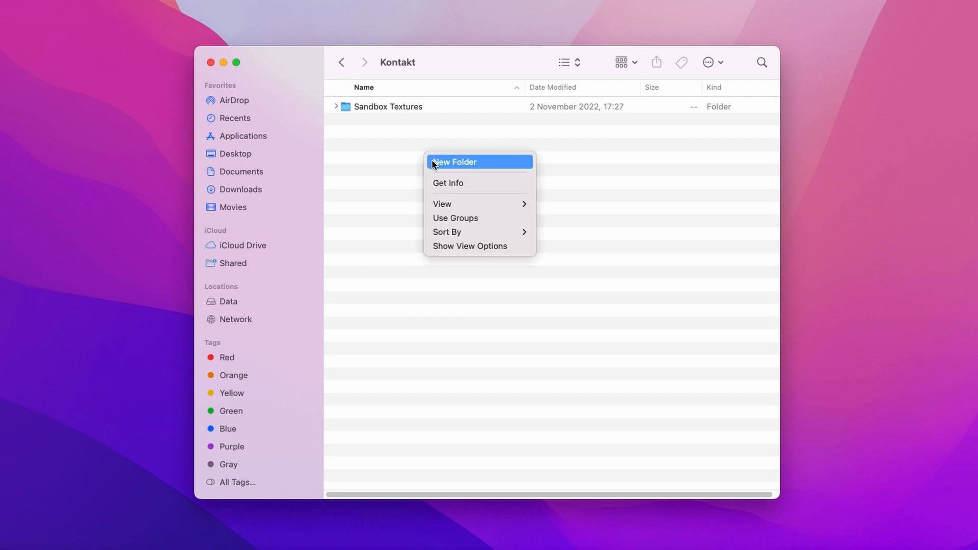
left_click(455, 162)
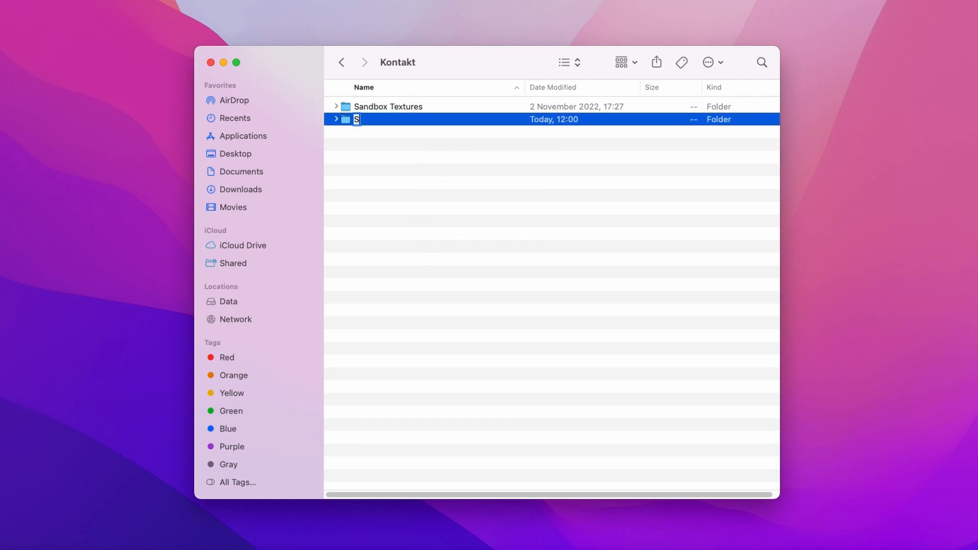
type("kydrones P")
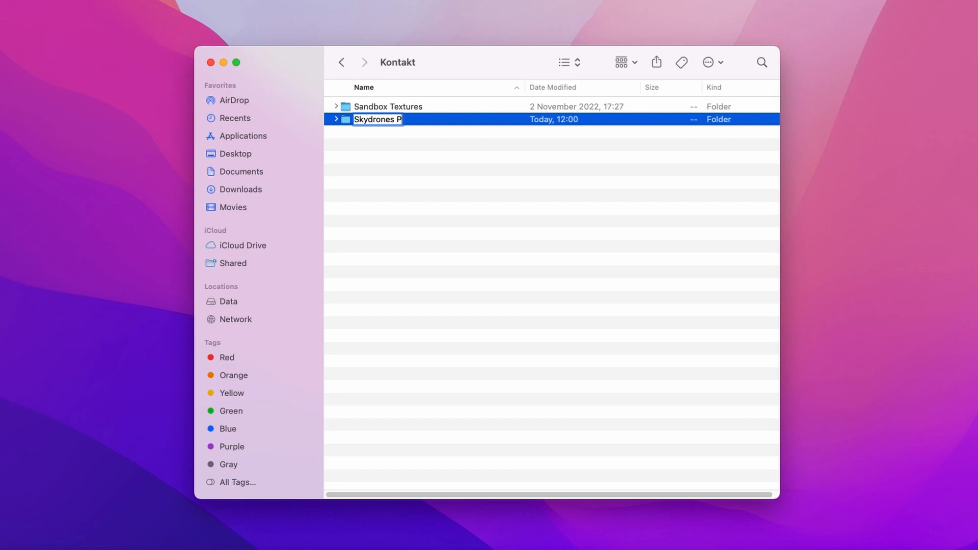
type("ads")
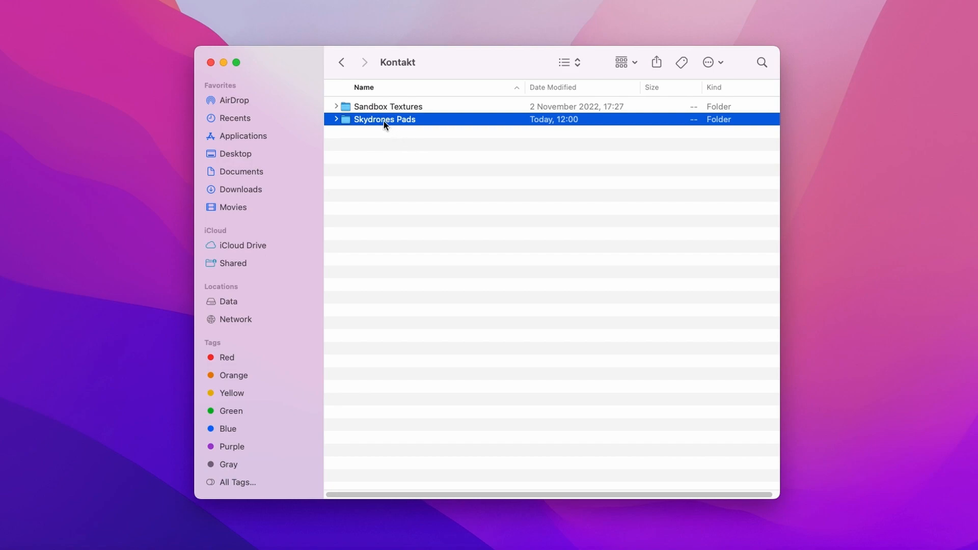
double_click(386, 119)
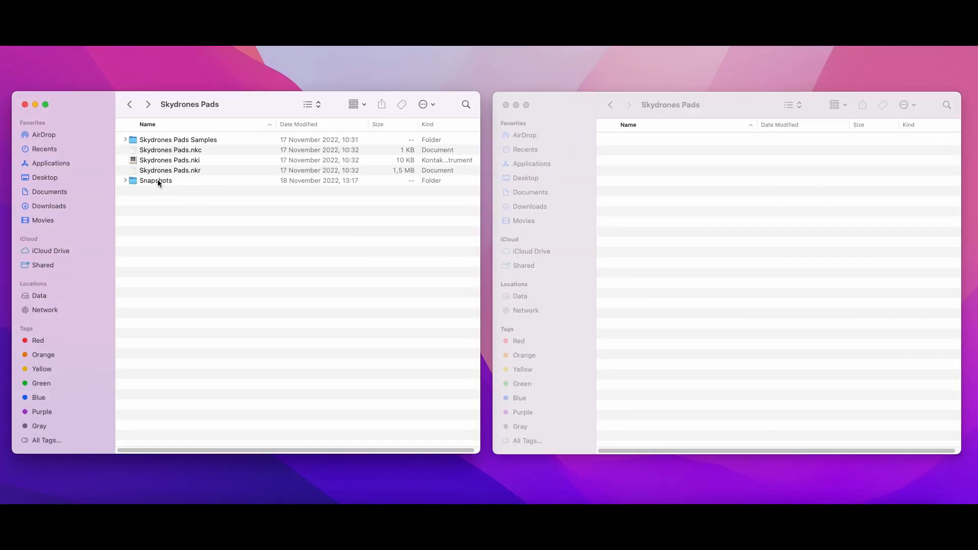
Move Powerful, Shorts and Soft from the library's Snapshots folder, then load Skydrones Pads.nki in Kontakt
double_click(155, 181)
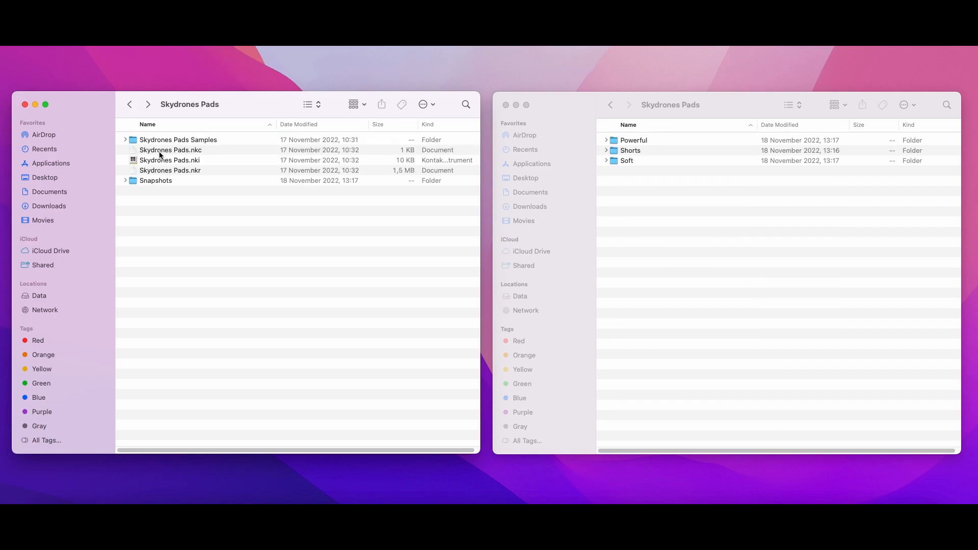
double_click(171, 160)
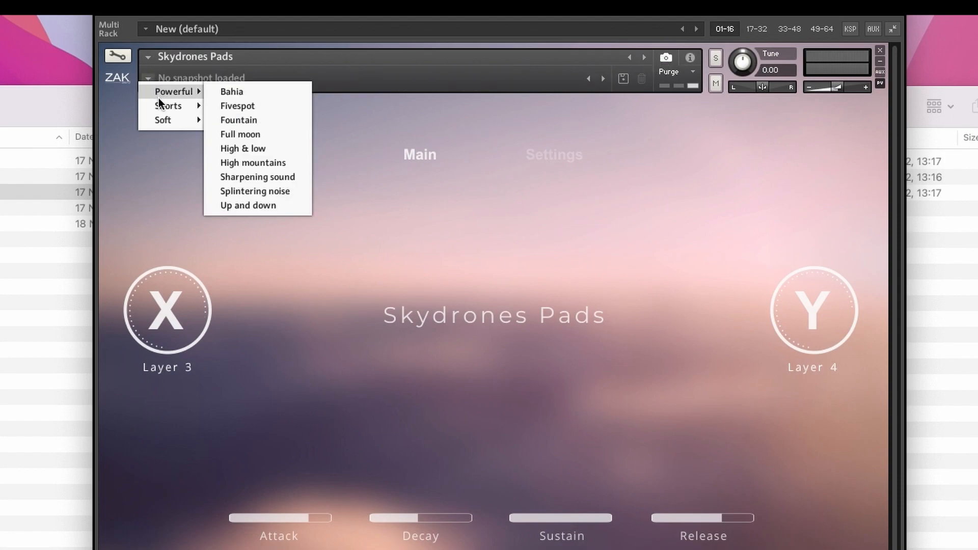
mouse_move(163, 120)
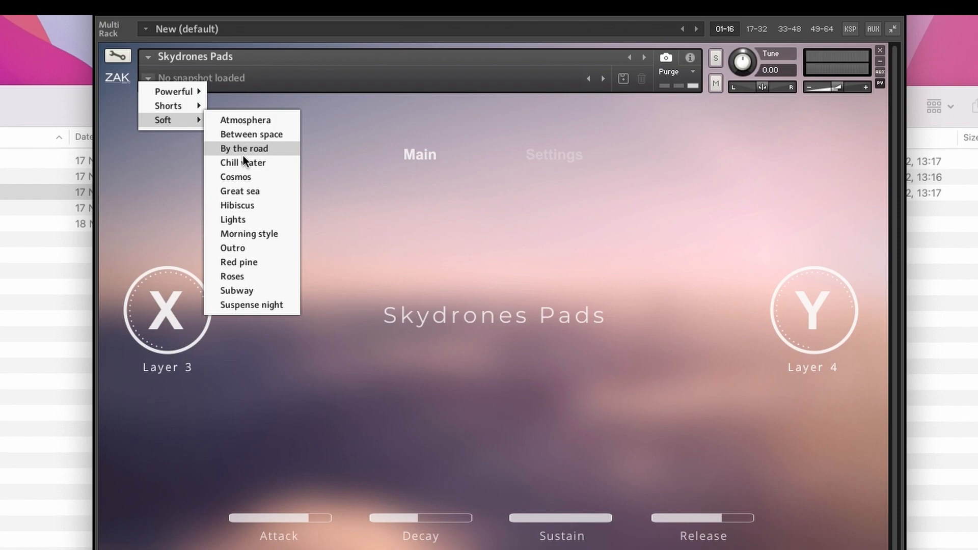
Load the Hibiscus snapshot from the Soft category on Skydrones Pads
left_click(237, 205)
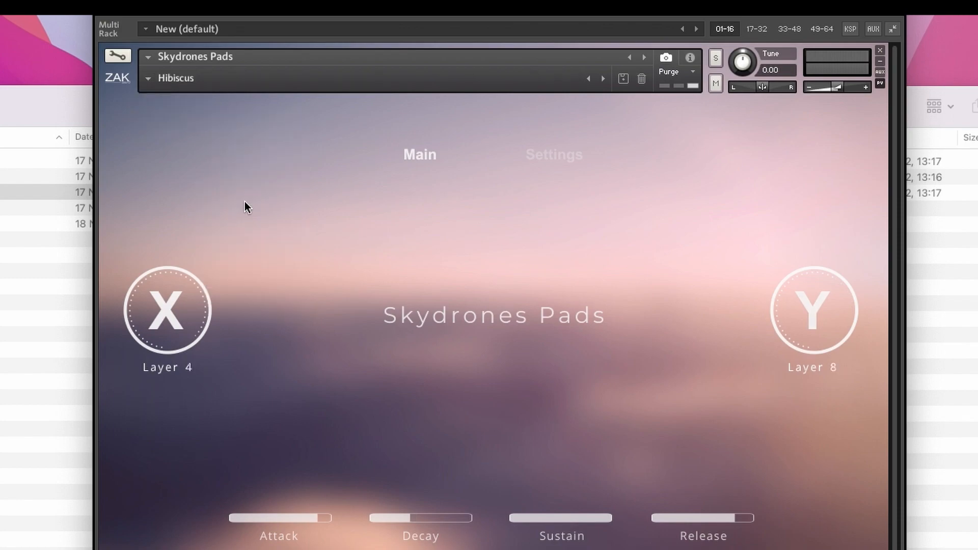